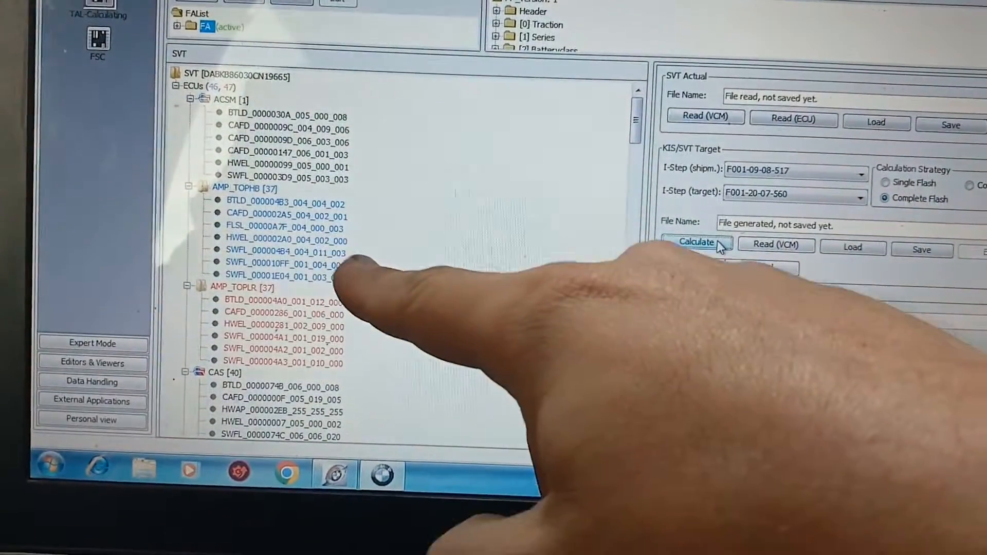
Scroll through the TAL-Calculating screen to review the SVT sections.
click(696, 242)
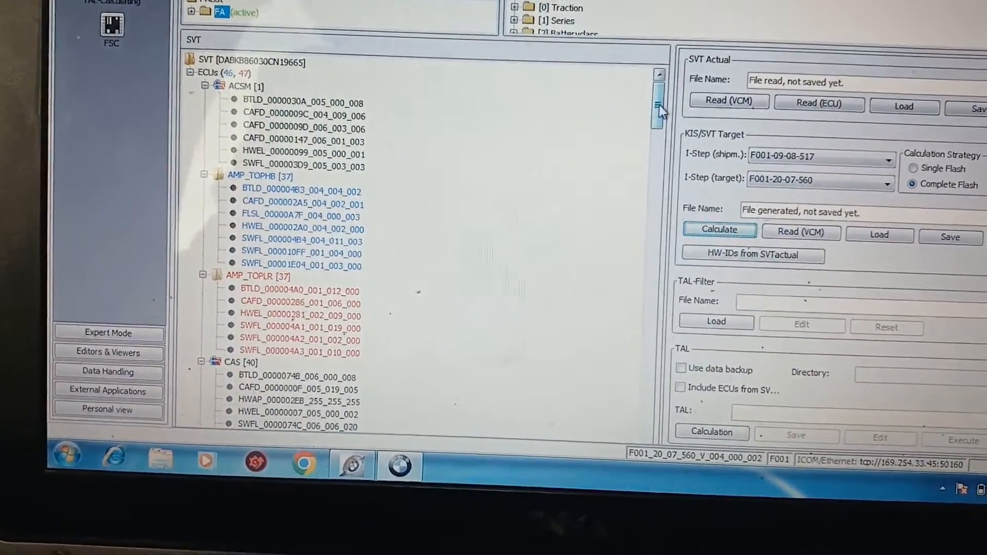
scroll(down, 3)
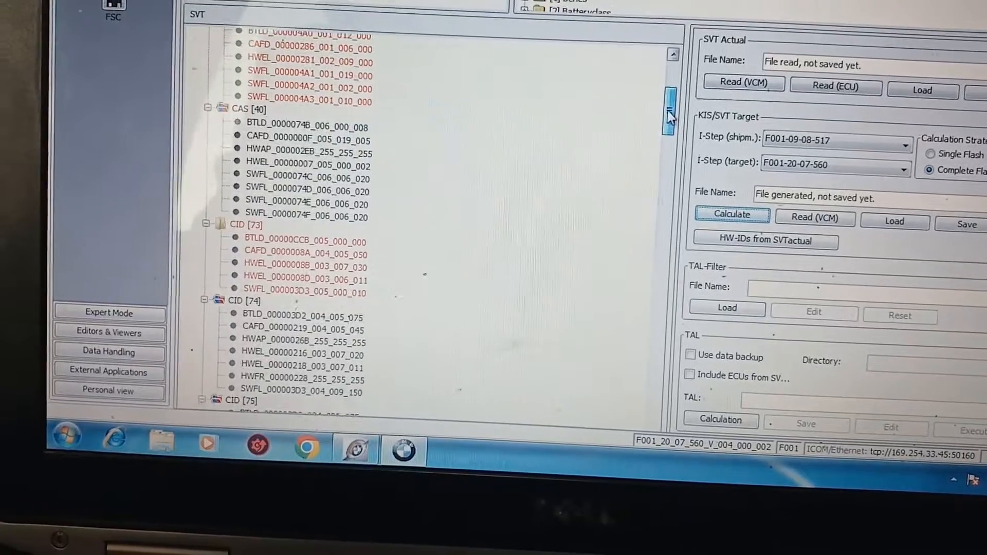
scroll(down, 3)
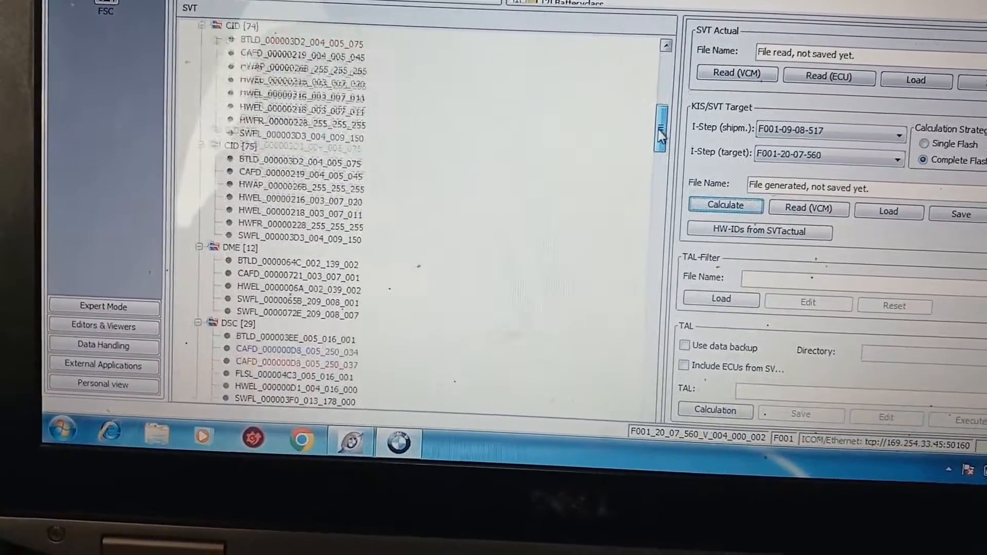
scroll(down, 3)
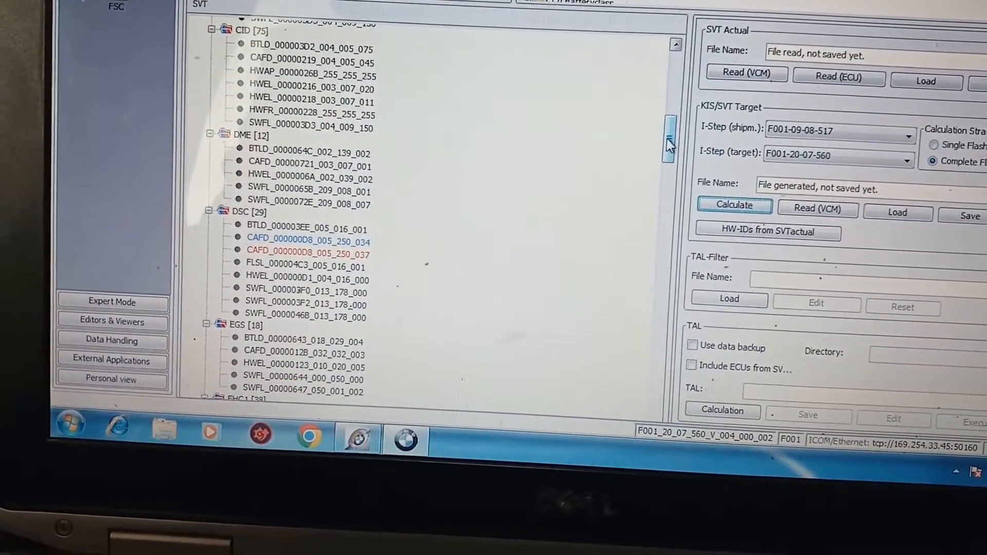
scroll(down, 3)
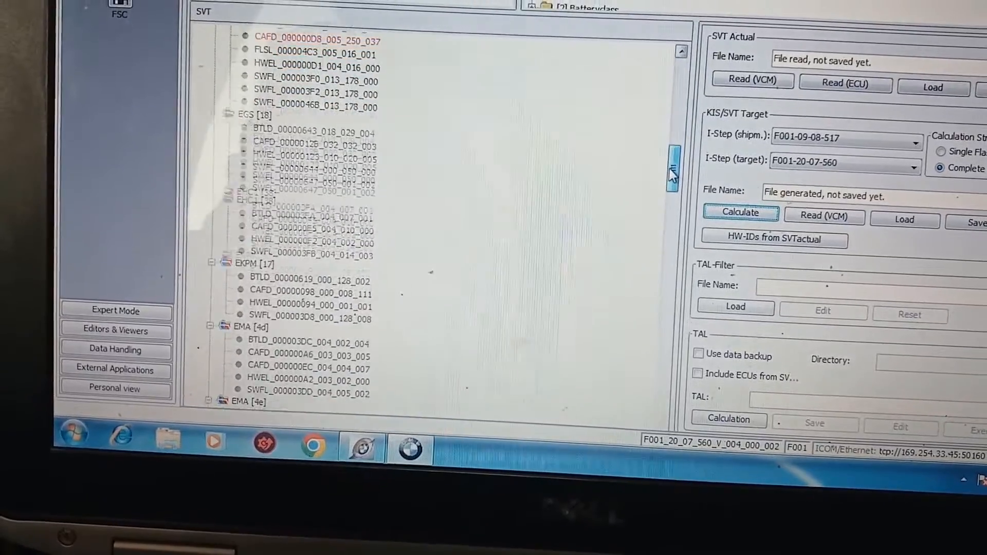
scroll(down, 3)
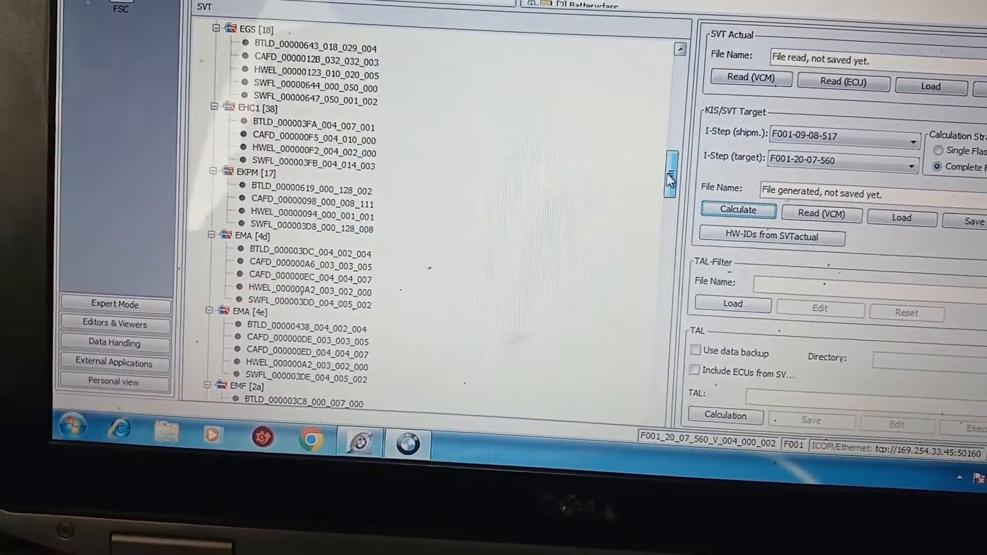
scroll(down, 3)
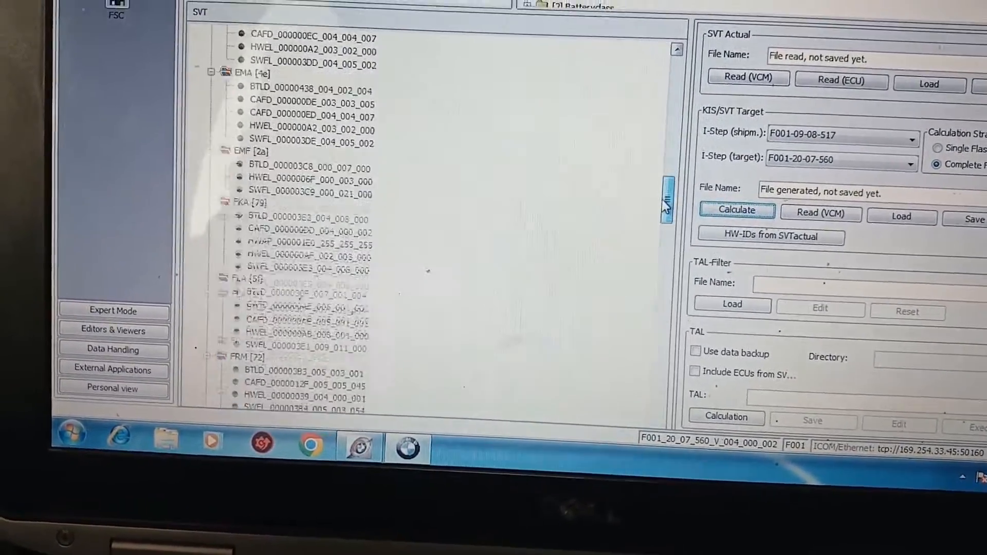
scroll(down, 3)
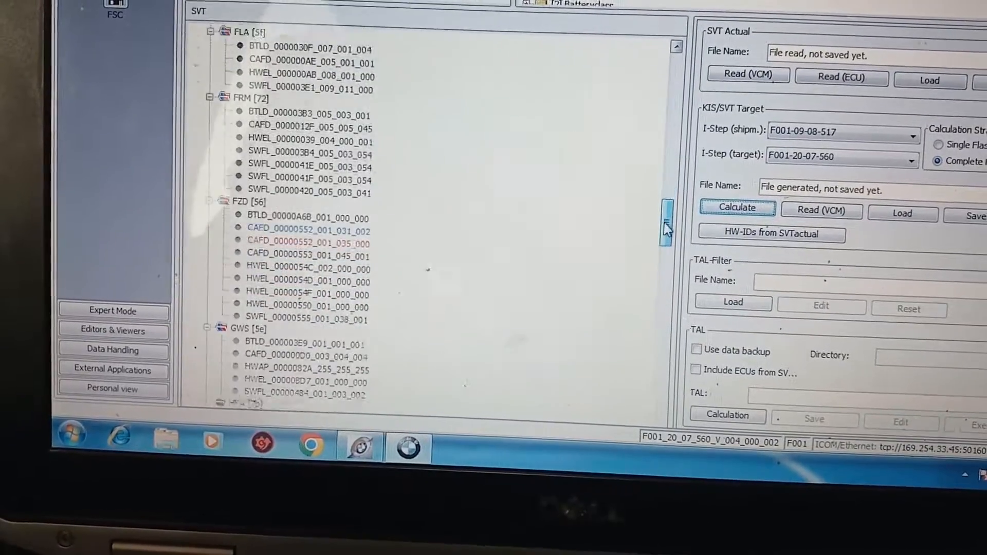
scroll(down, 3)
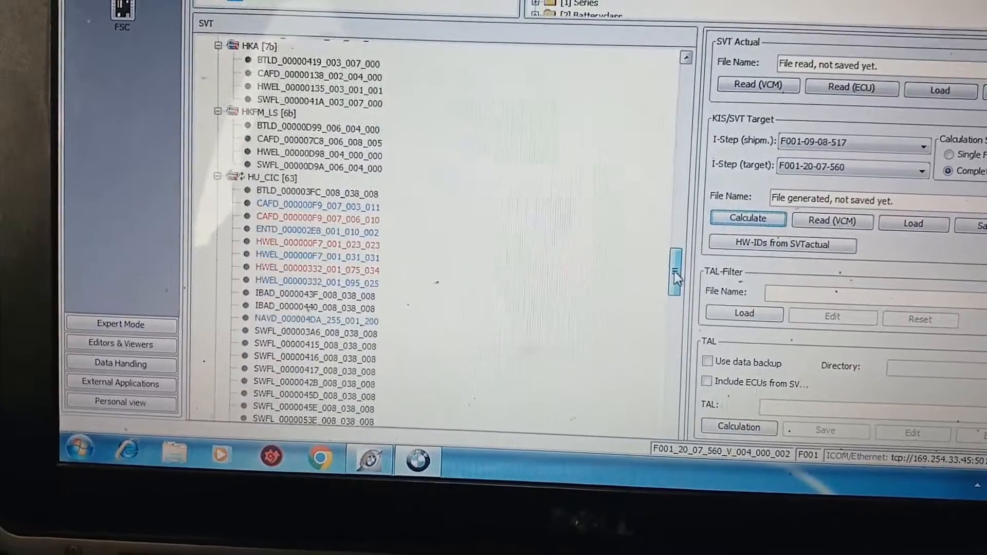
scroll(down, 3)
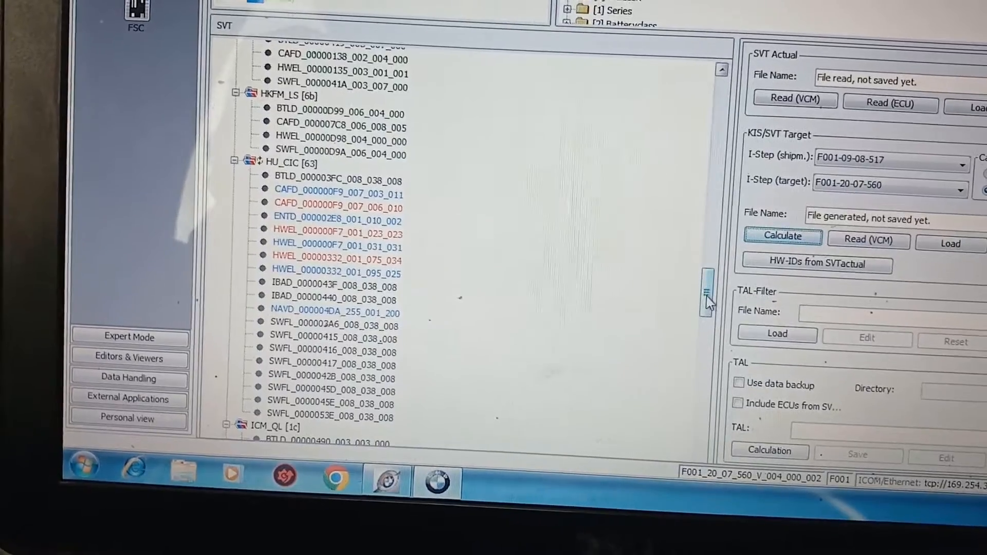
scroll(down, 3)
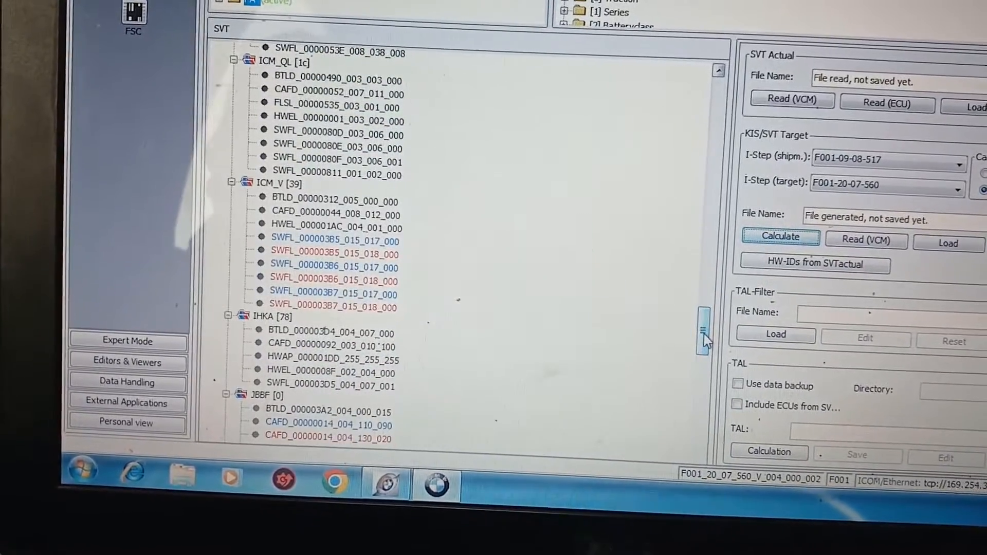
scroll(down, 3)
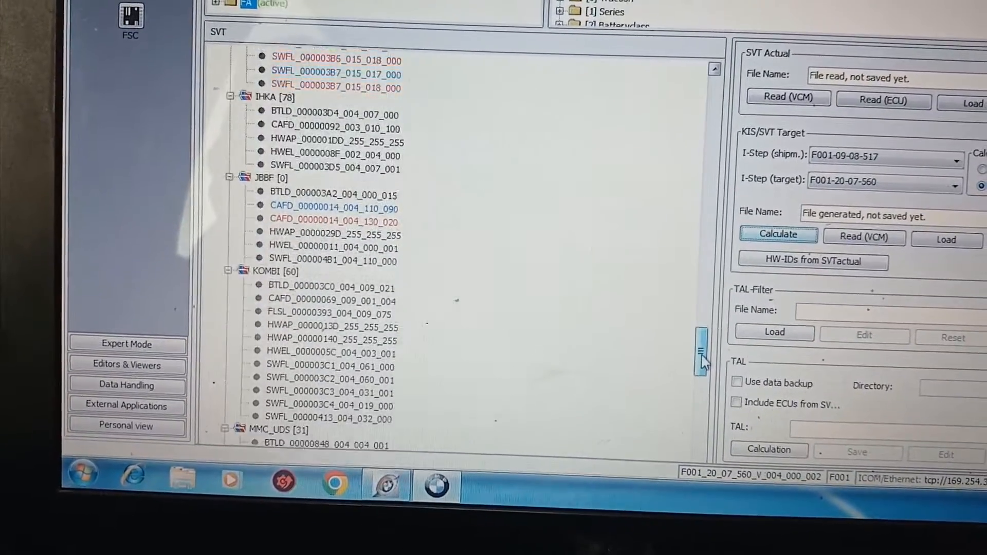
scroll(down, 3)
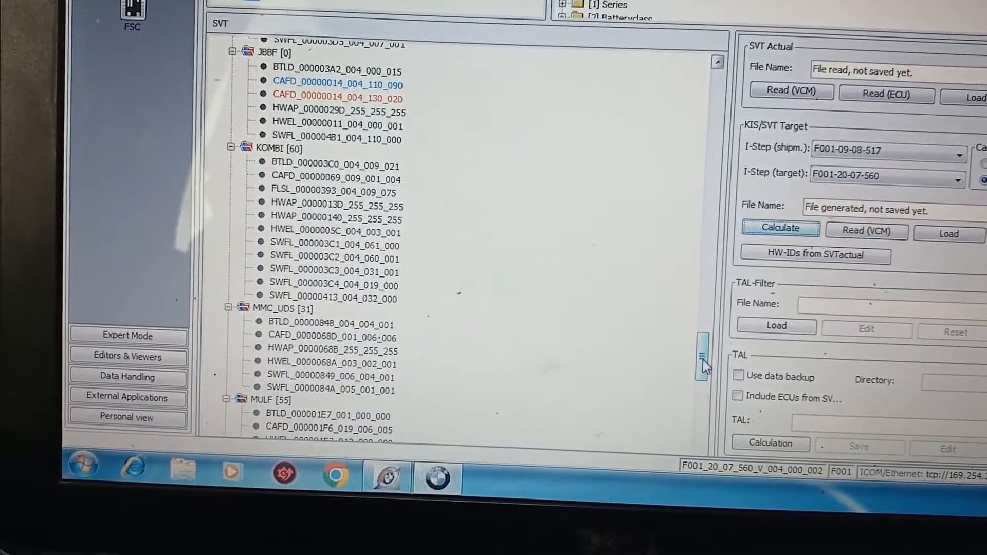
scroll(down, 3)
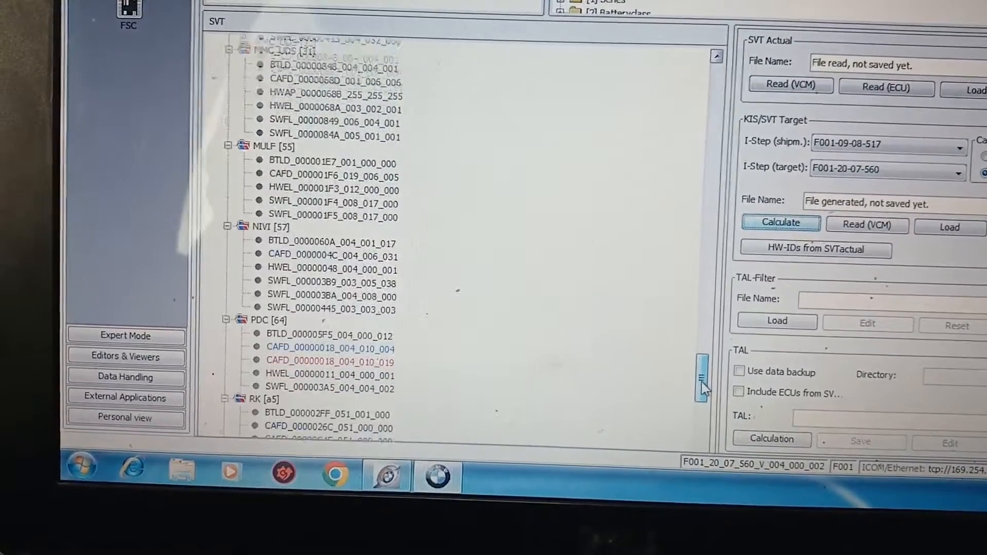
scroll(down, 3)
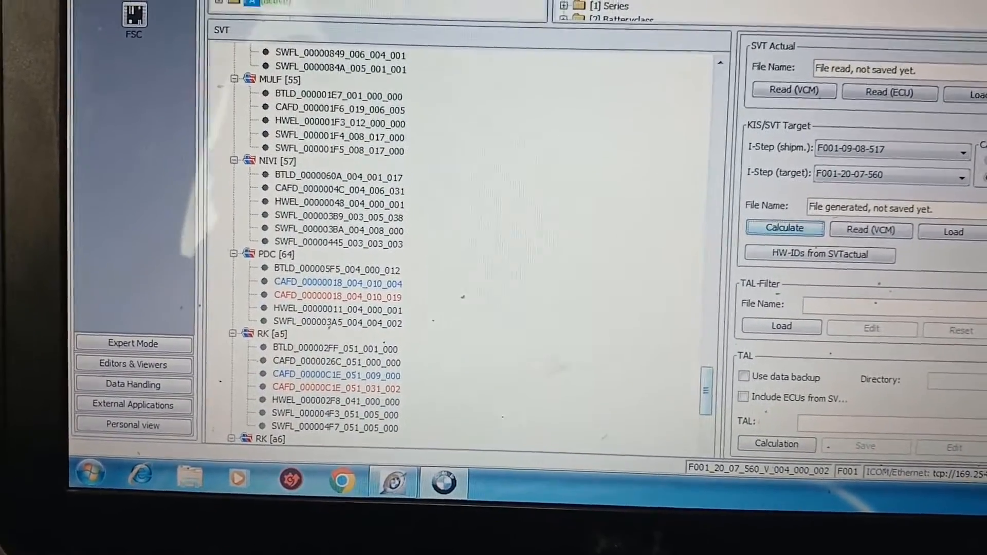
click(784, 227)
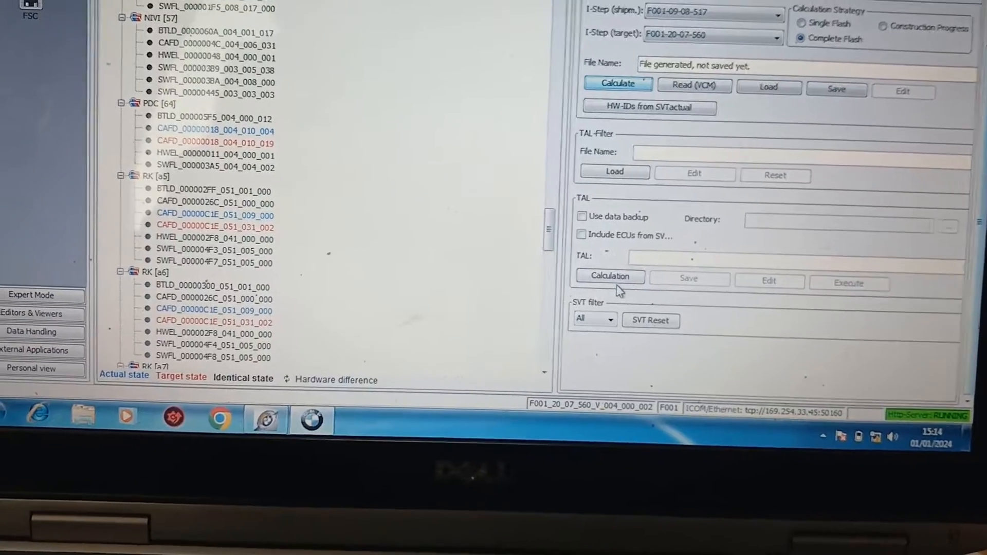
Copy the hardware IDs from SVTactual into the KIS/SVT Target.
scroll(down, 3)
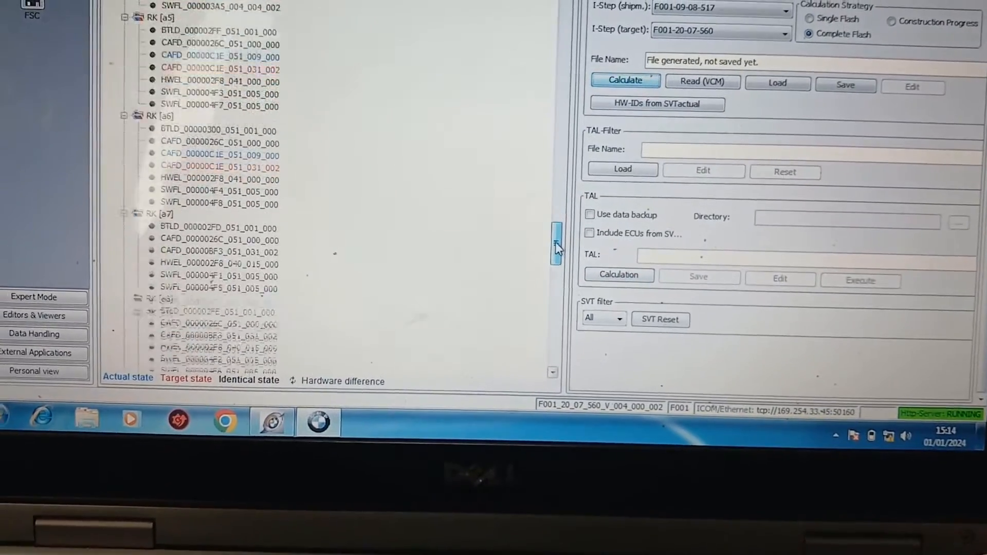
scroll(down, 3)
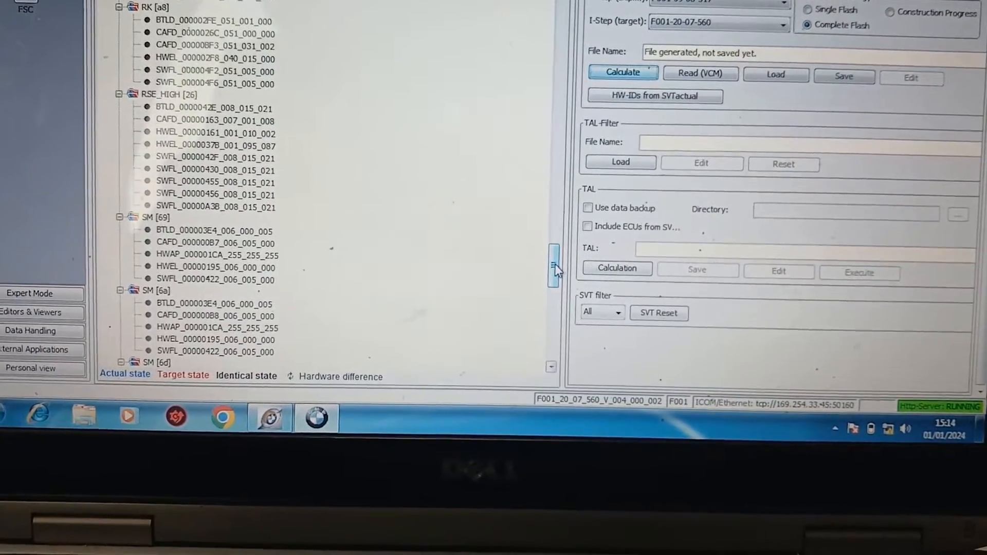
scroll(down, 3)
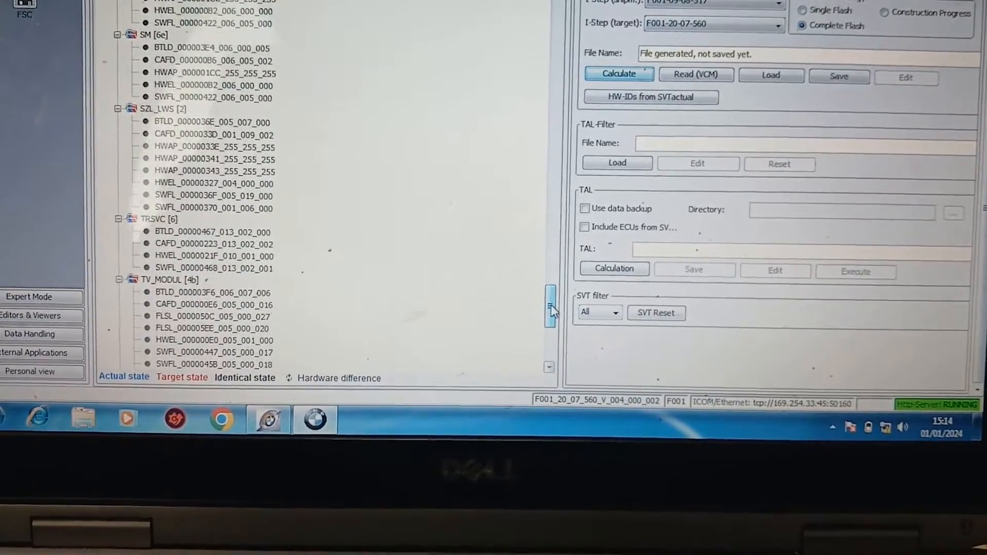
scroll(down, 3)
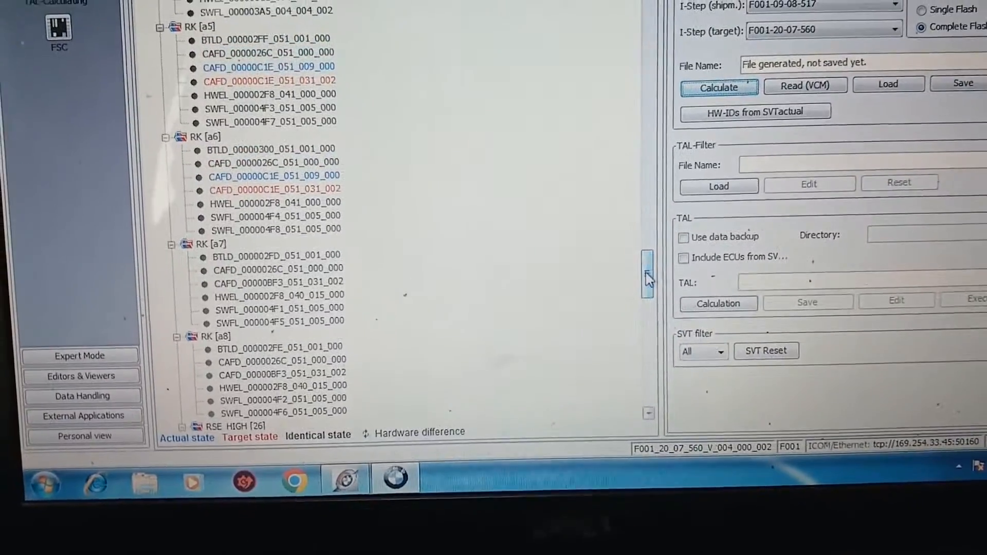
scroll(down, 3)
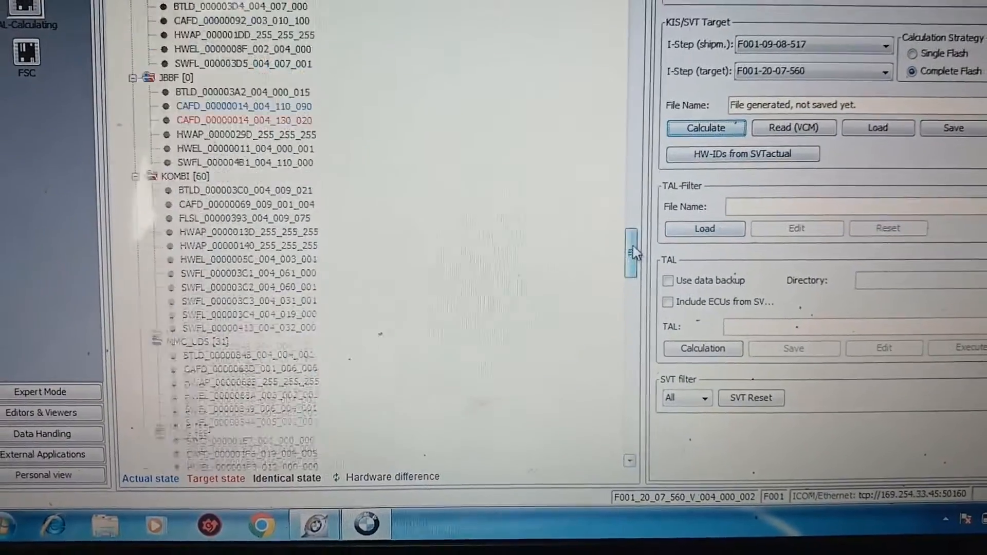
scroll(down, 3)
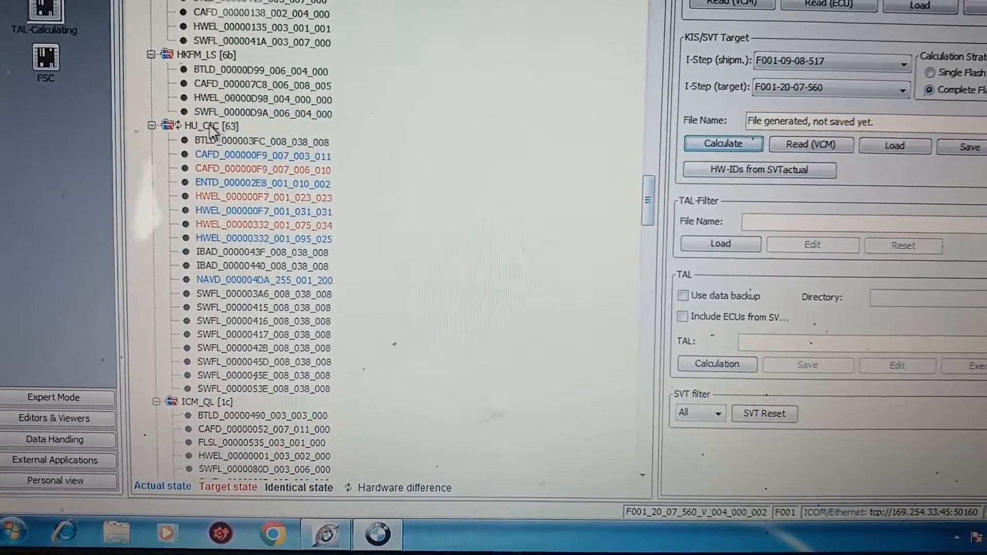
click(214, 126)
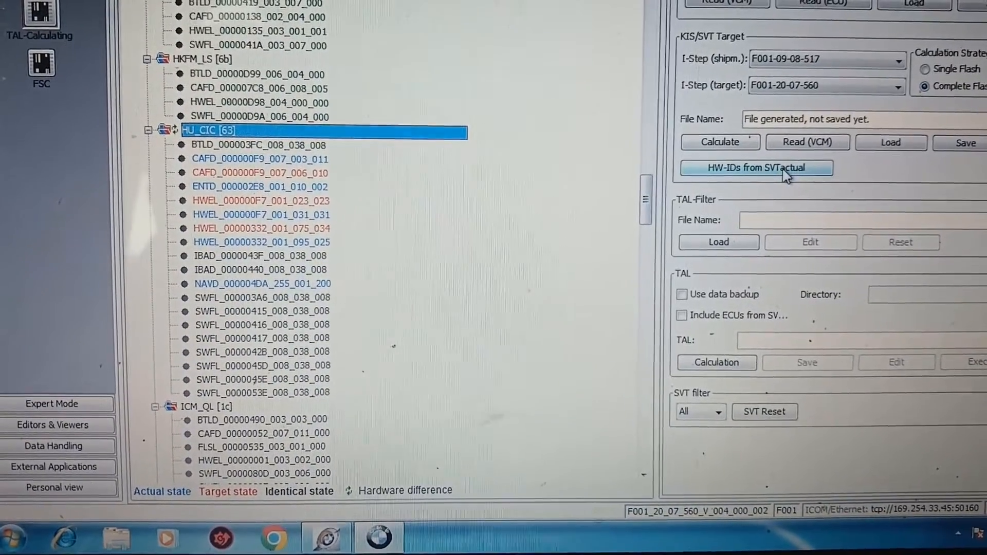
click(757, 168)
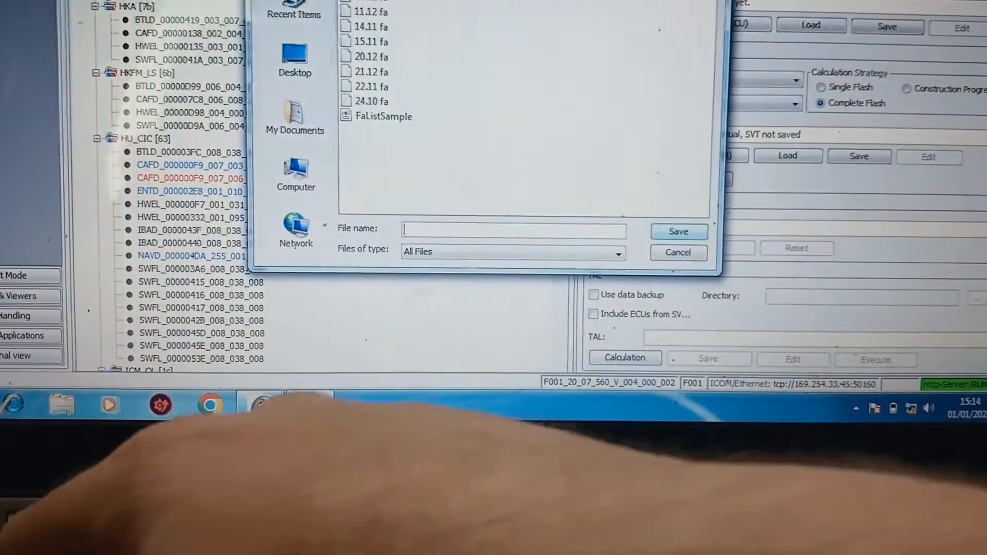
Save the FA as '1.1 fa', actual SVT as '1.1 ist', target SVT as '1.1 soll'.
text(1.1 fa)
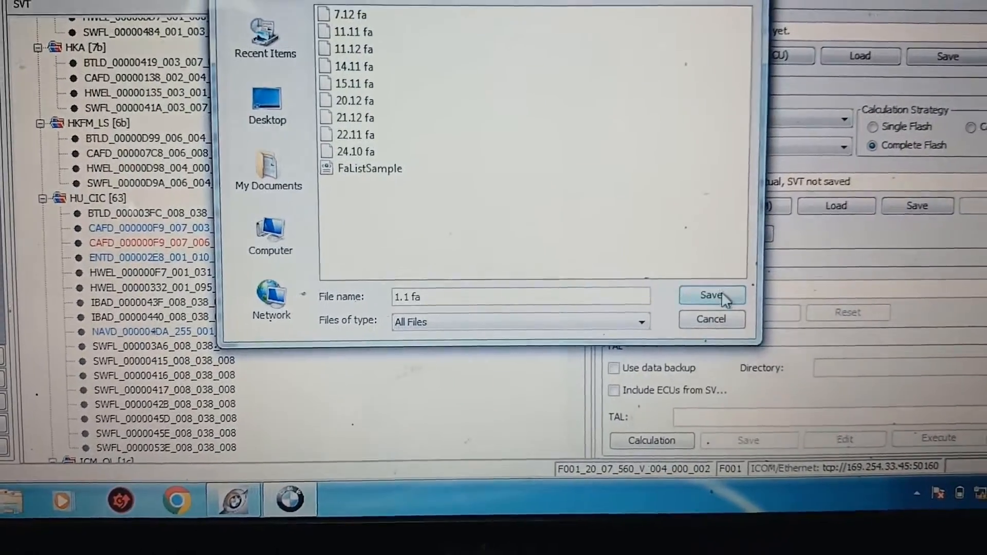
click(712, 296)
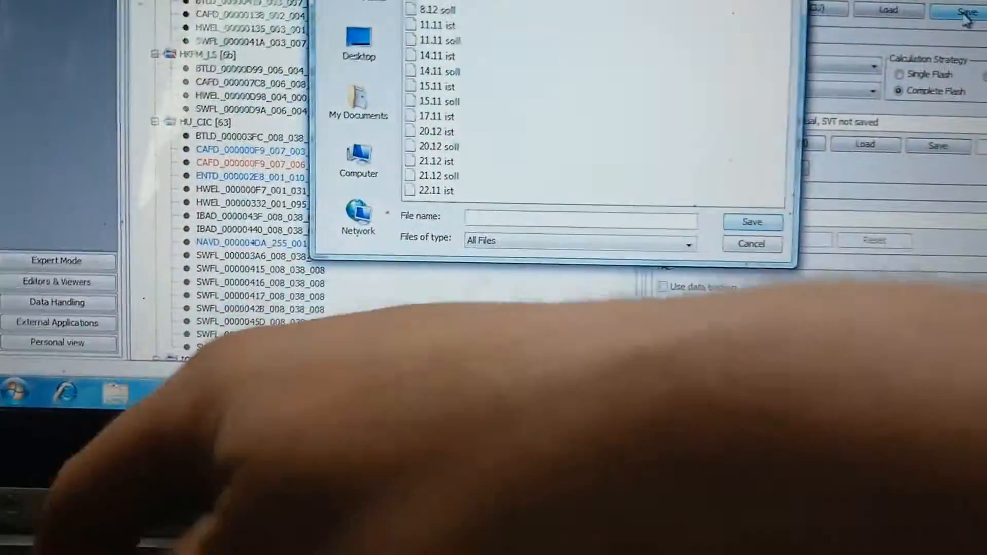
text(1.1)
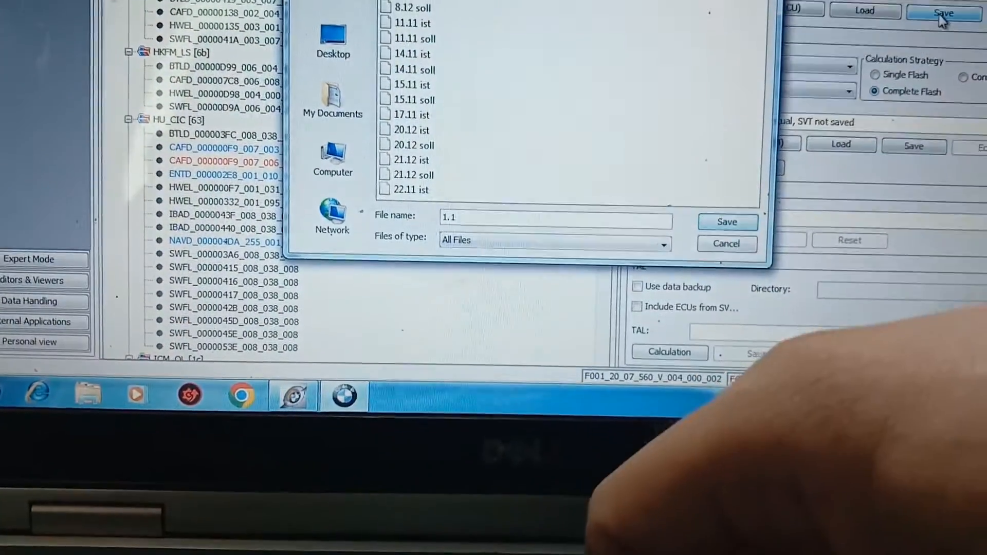
text(ist)
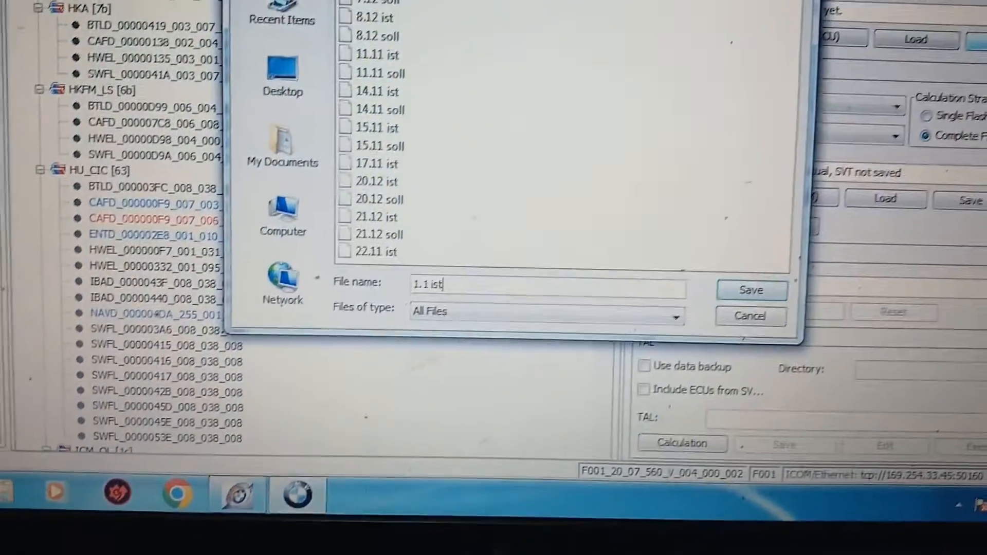
click(751, 290)
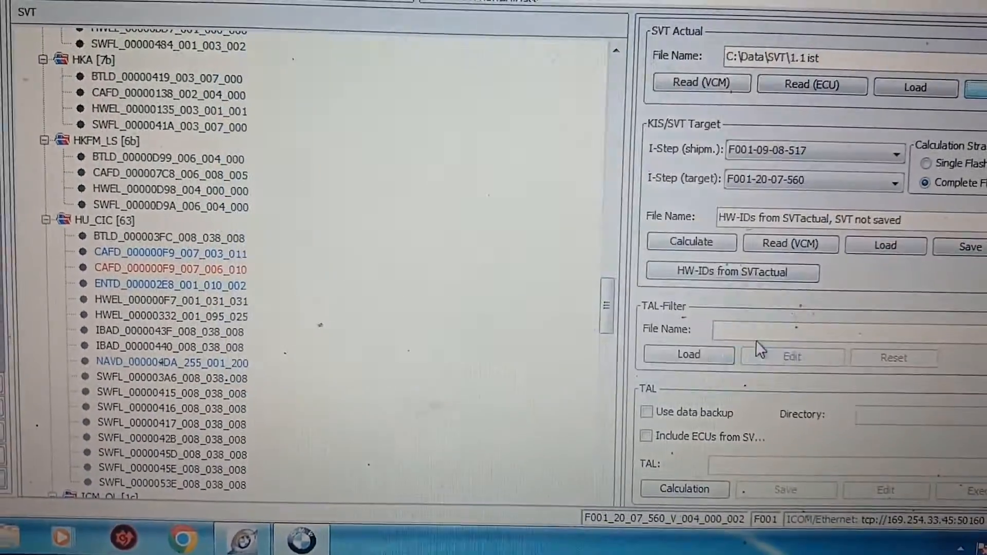
click(969, 246)
text(1.1 soll)
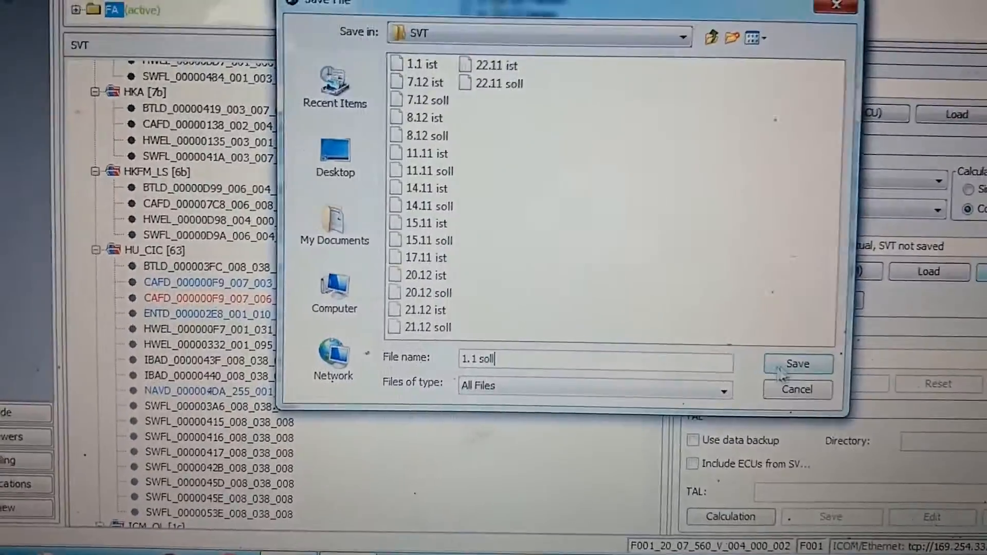
click(797, 364)
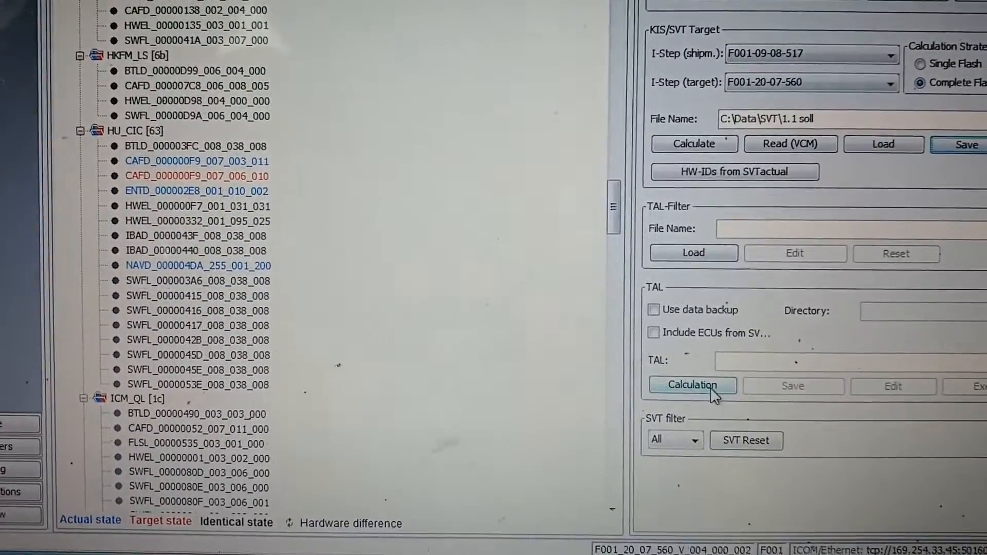
Calculate the TAL, save it as '1.1 tal', then open TAL-Processing in Expert Mode.
click(692, 385)
text(1.1)
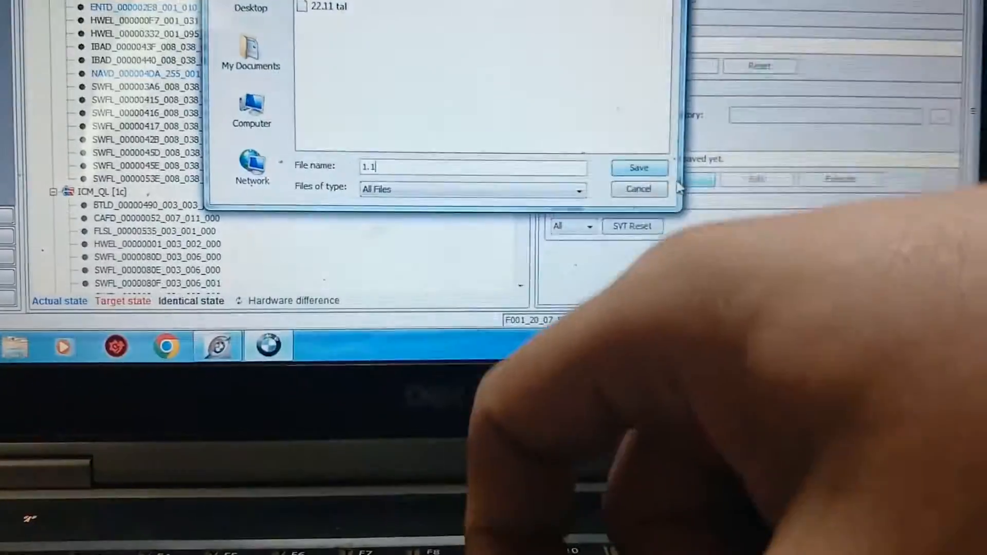
text(tal)
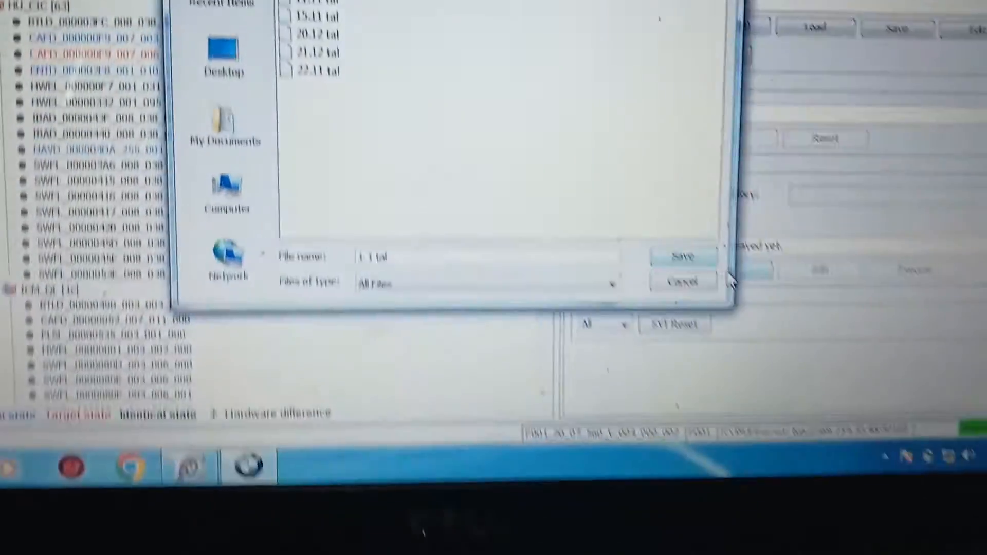
click(683, 256)
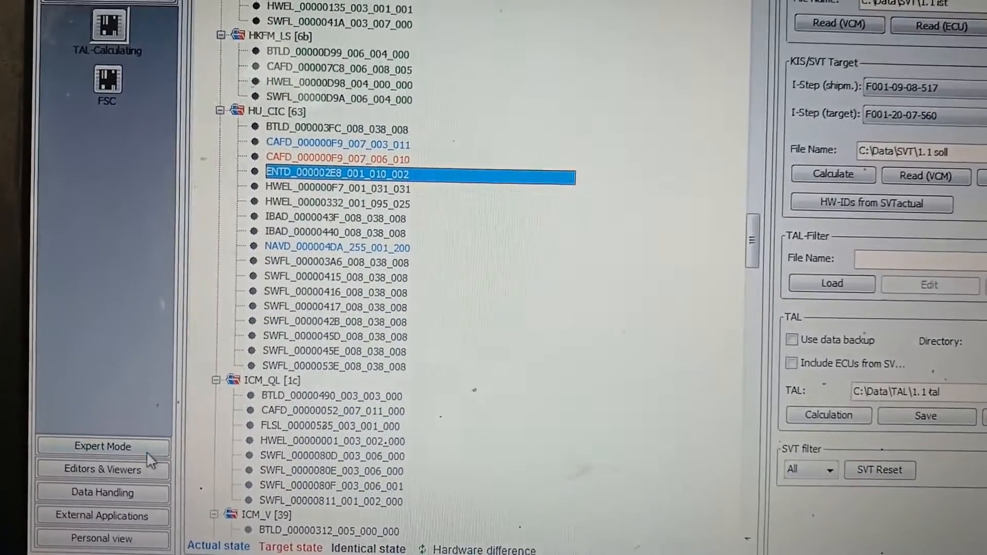
click(102, 446)
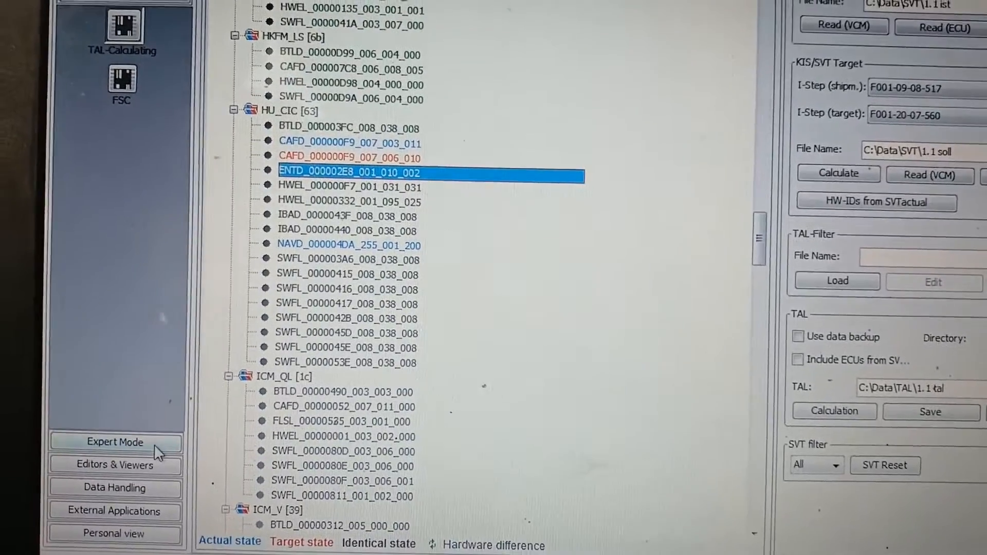
click(115, 442)
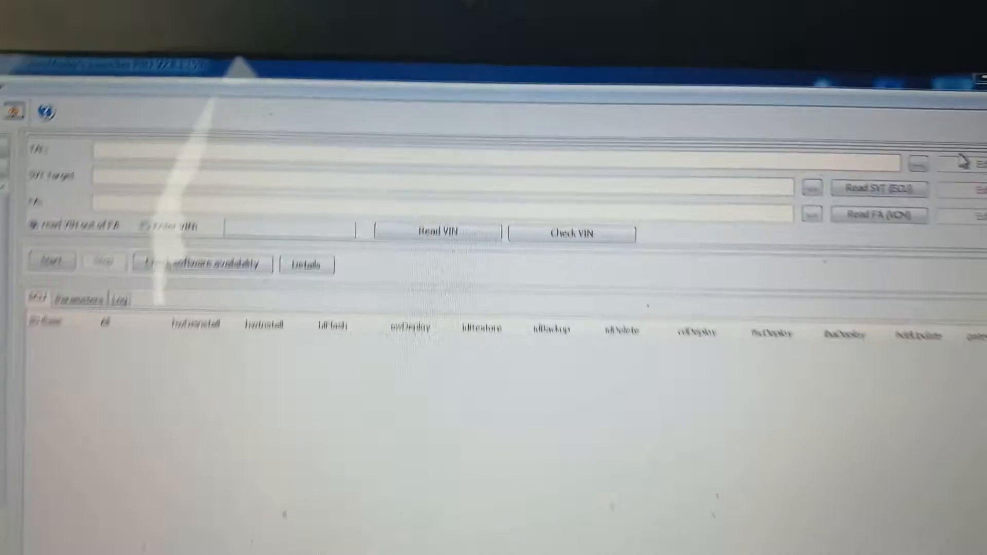
Load TAL '1.1 tal', target SVT '1.1 soll' and FA '1.1 fa', and tick HU_CIC coding.
click(875, 85)
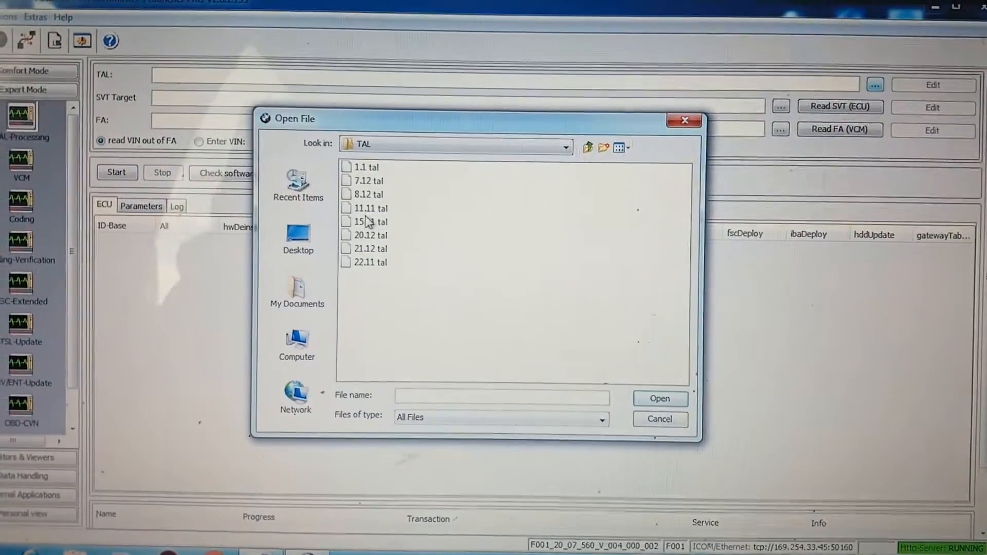
click(365, 166)
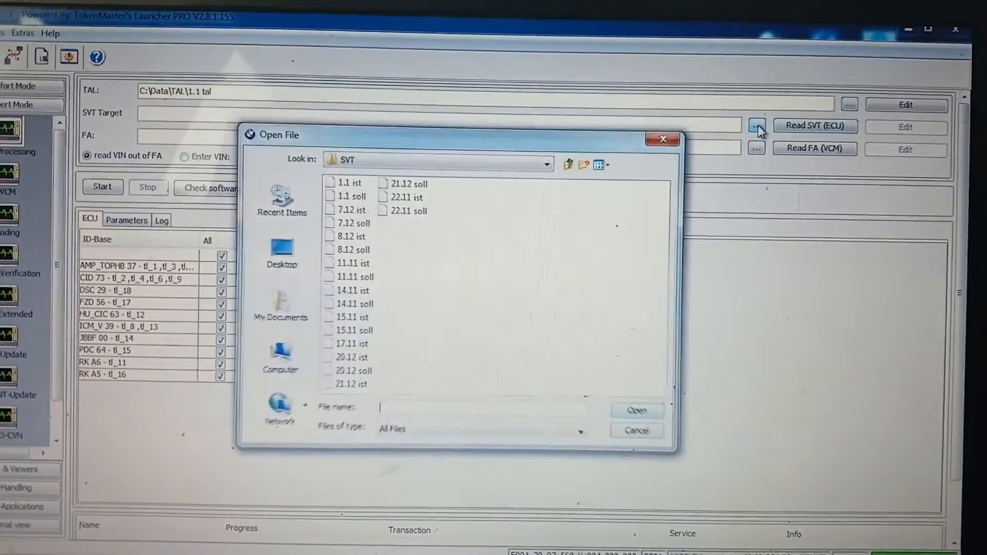
click(358, 196)
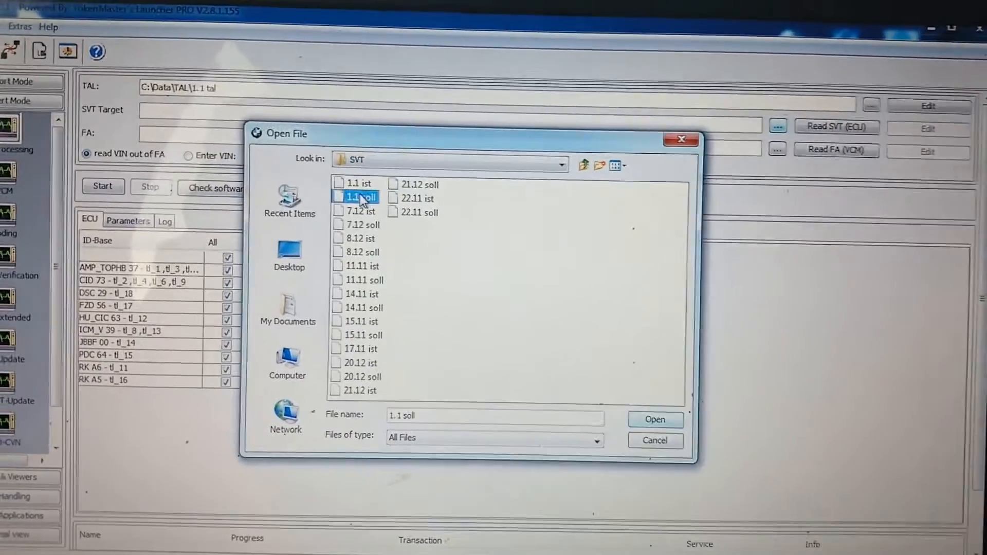
click(654, 420)
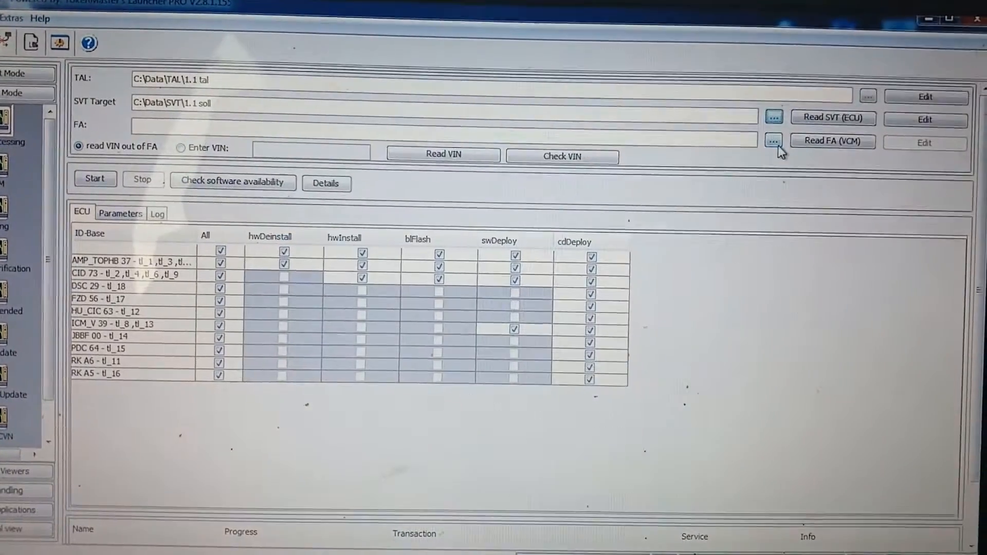
click(773, 137)
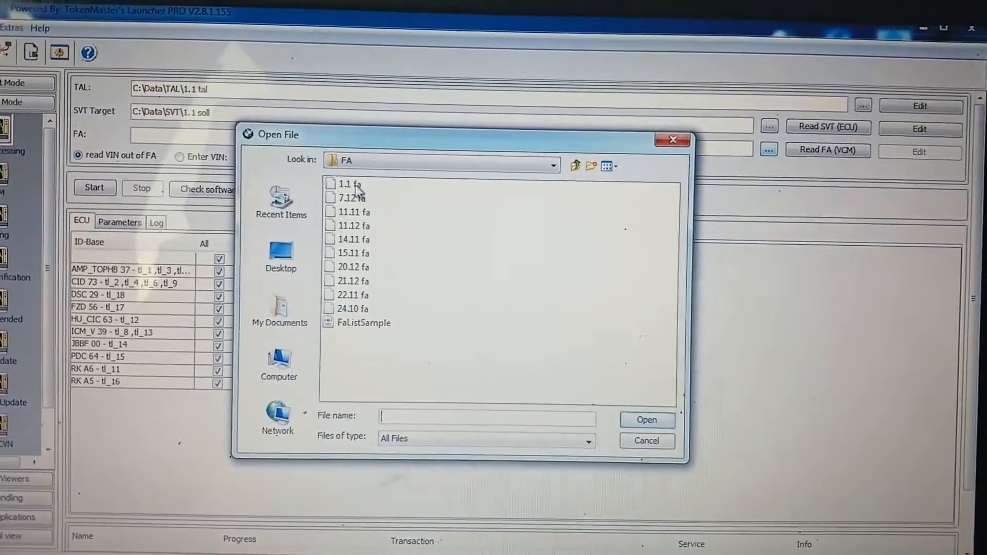
click(647, 420)
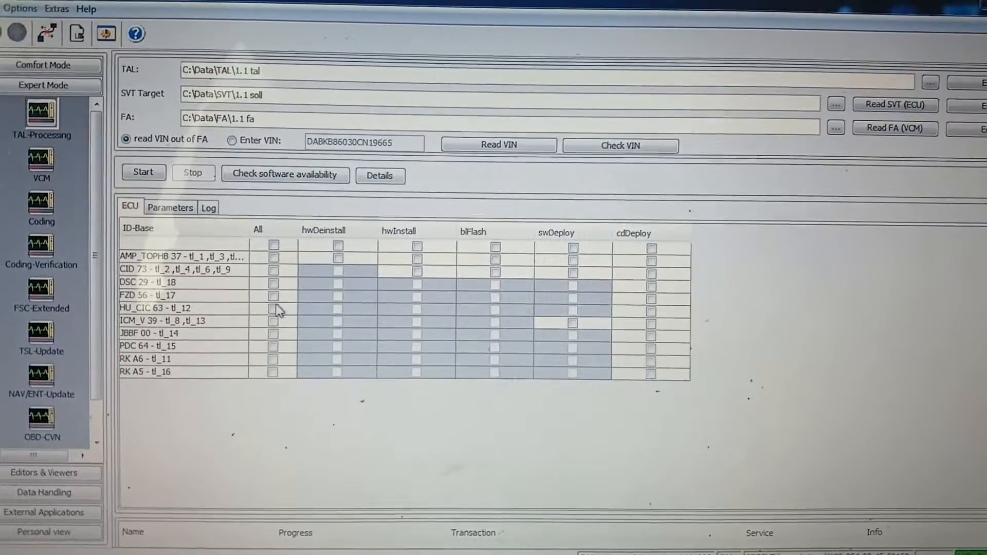
click(266, 305)
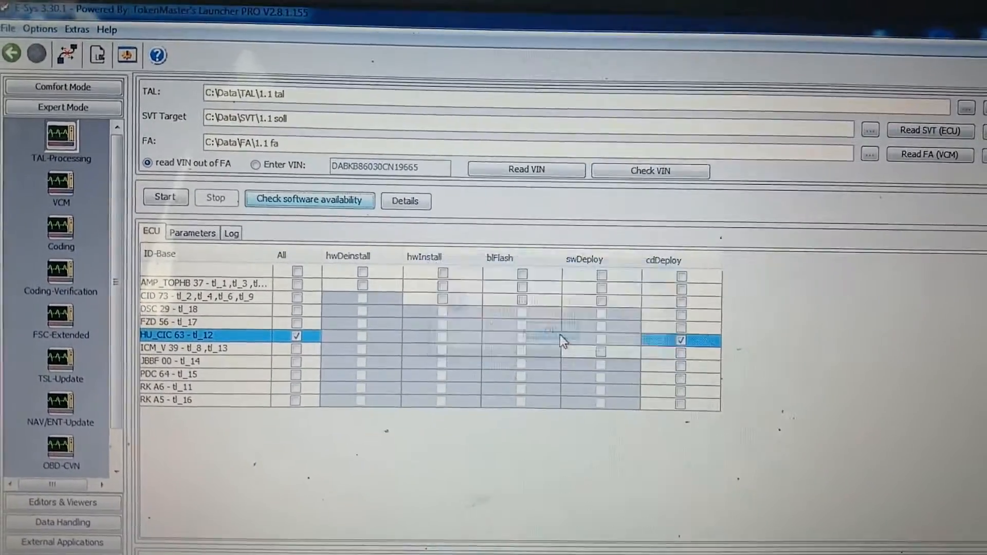
Start the HU_CIC coding TAL job and accept the VCM integration steps with Finish.
click(166, 197)
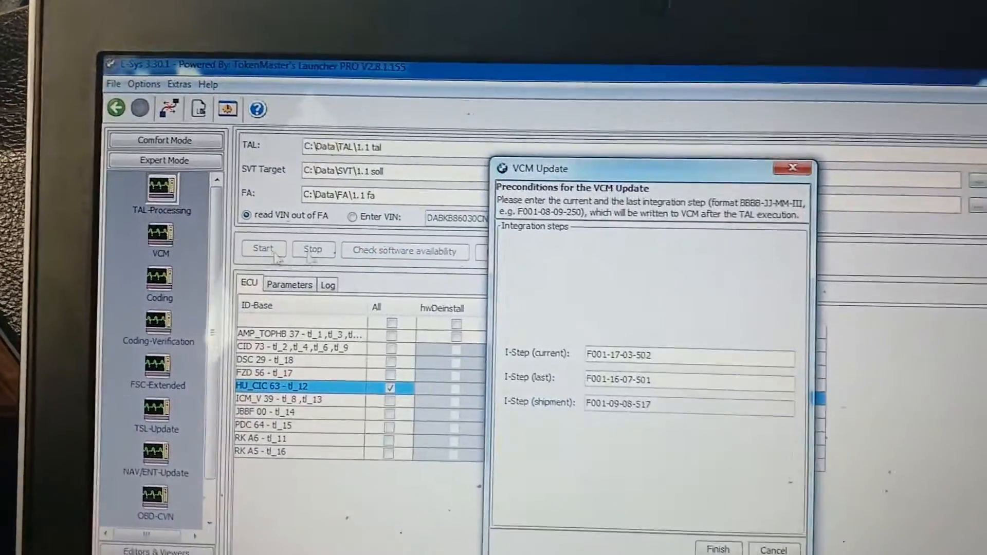
click(718, 549)
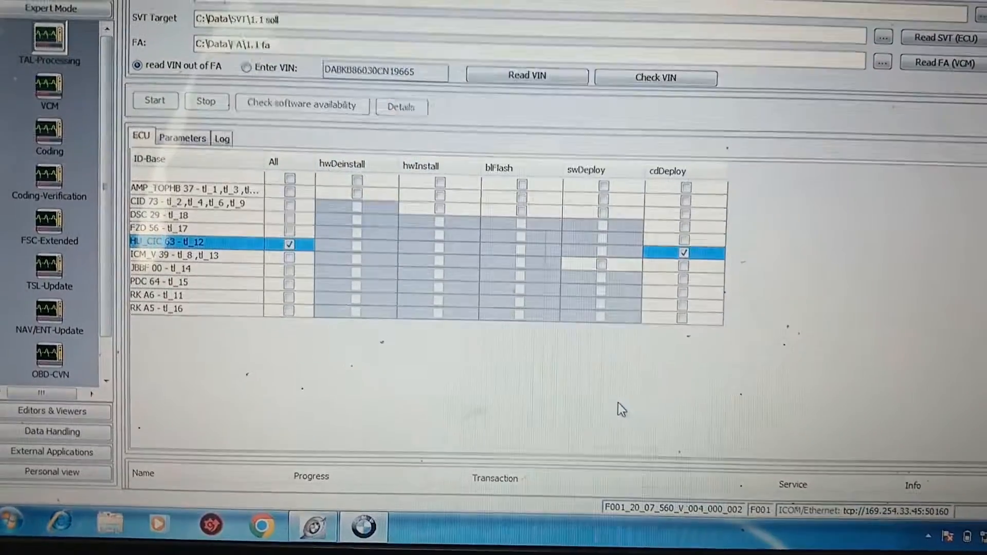